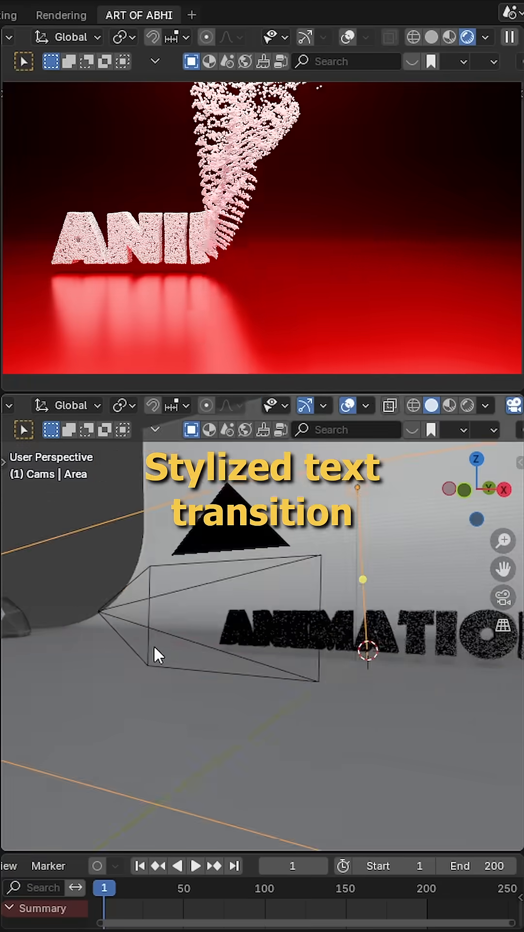
# Replace the default objects with a center-aligned text reading ANIMATION, extruded 0.06
pyautogui.press('shift+a')
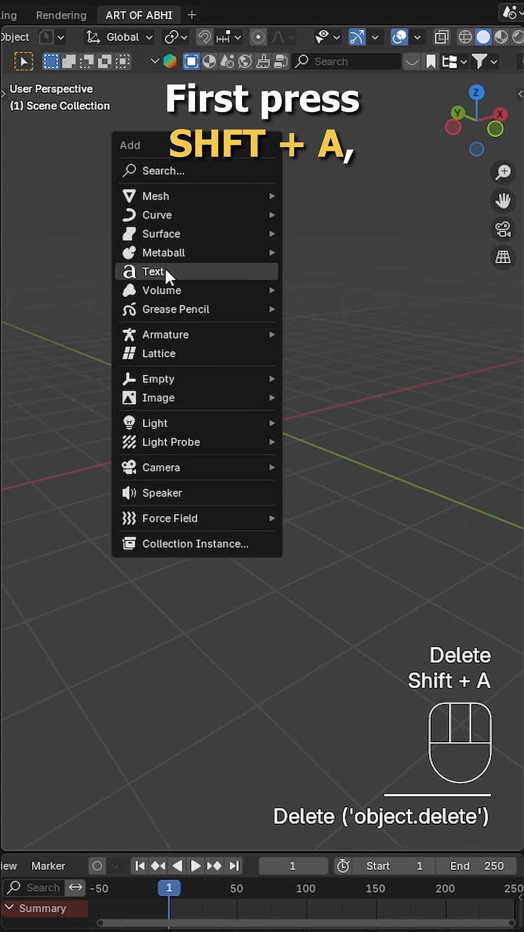
pyautogui.click(154, 271)
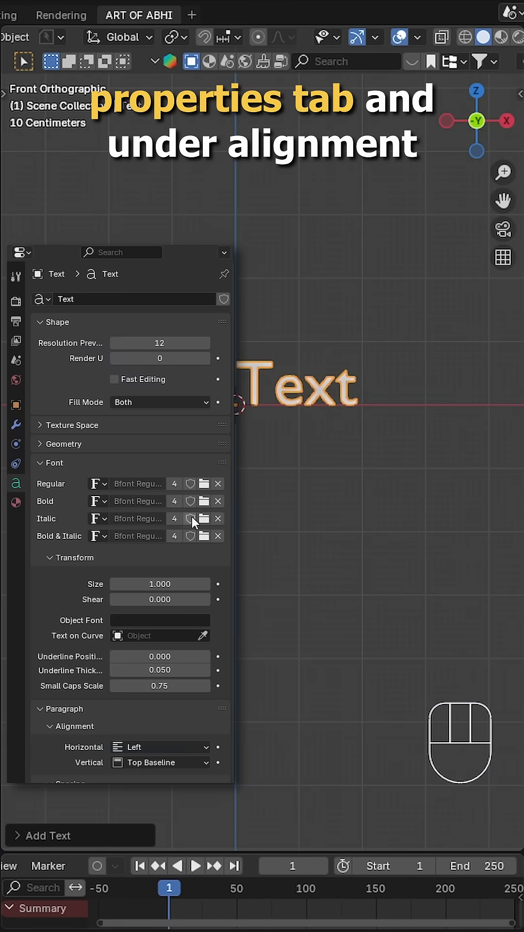
pyautogui.click(160, 747)
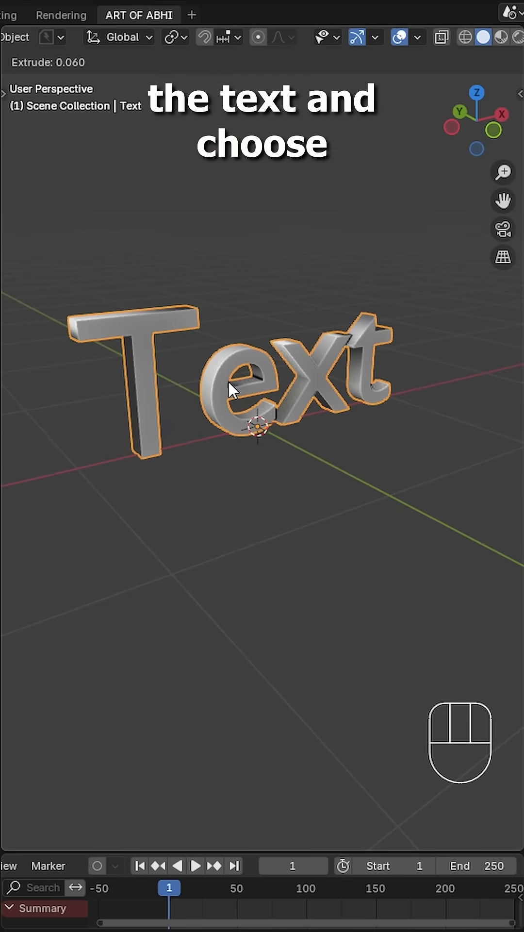
pyautogui.press('Tab')
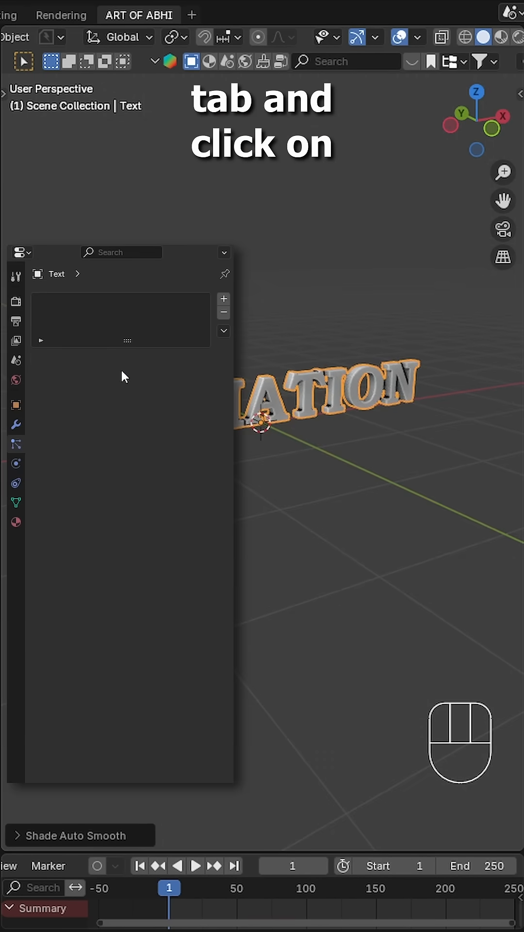
# Add a particle system with lifetime 200, scene end frame 200, and adjusted start velocity
pyautogui.click(223, 297)
pyautogui.write('2')
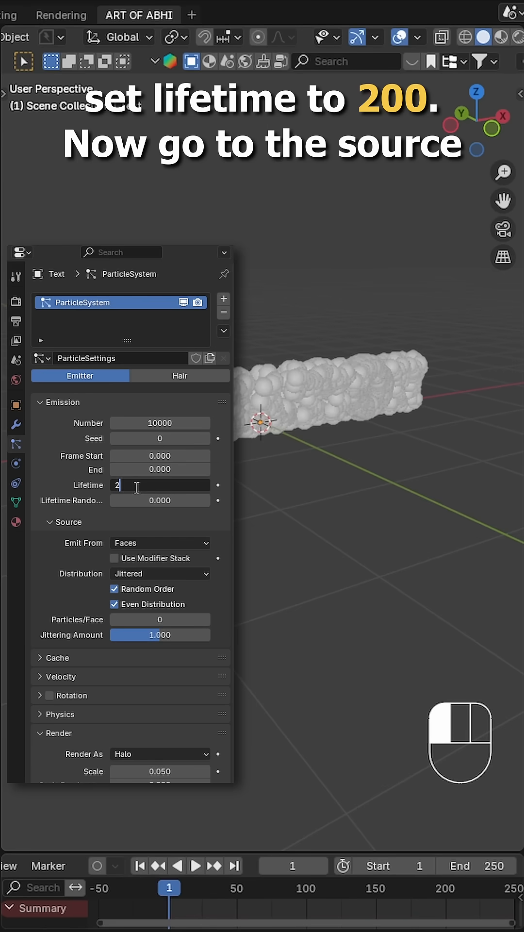
pyautogui.click(160, 573)
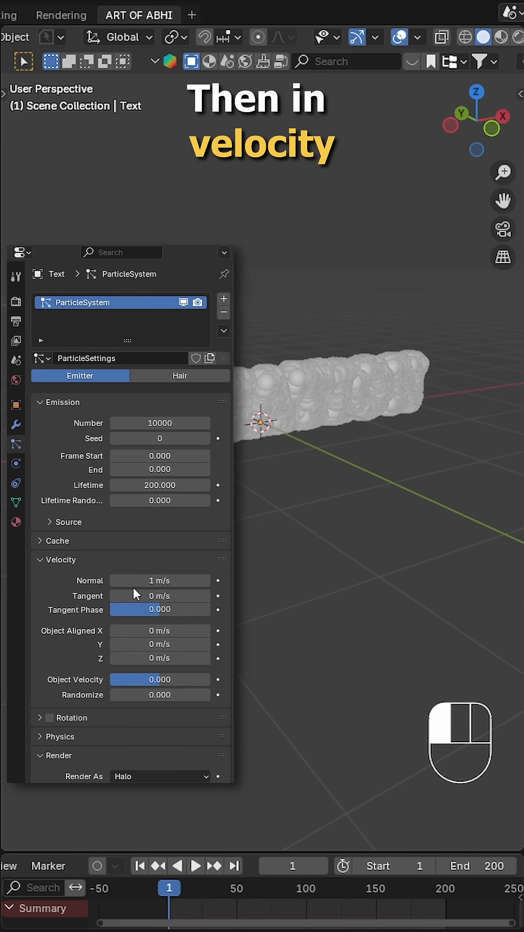
pyautogui.click(61, 560)
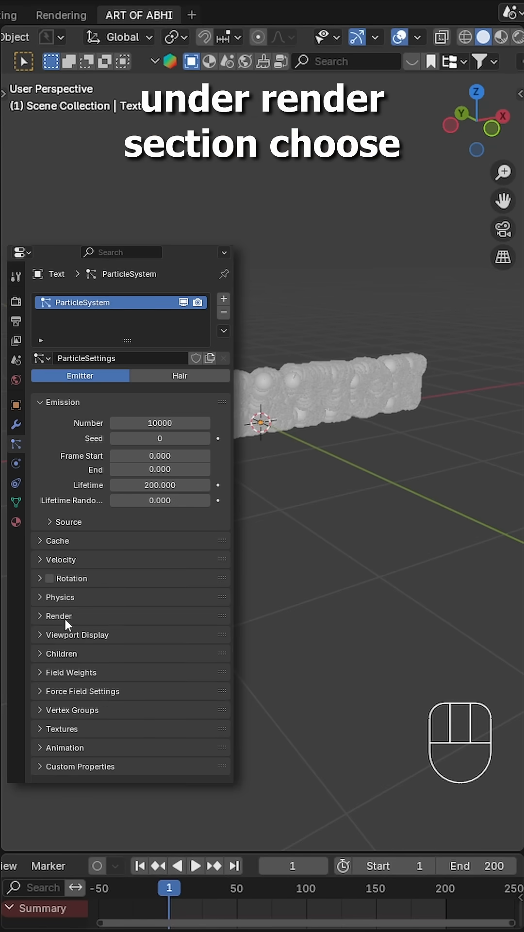
pyautogui.press('shift+a')
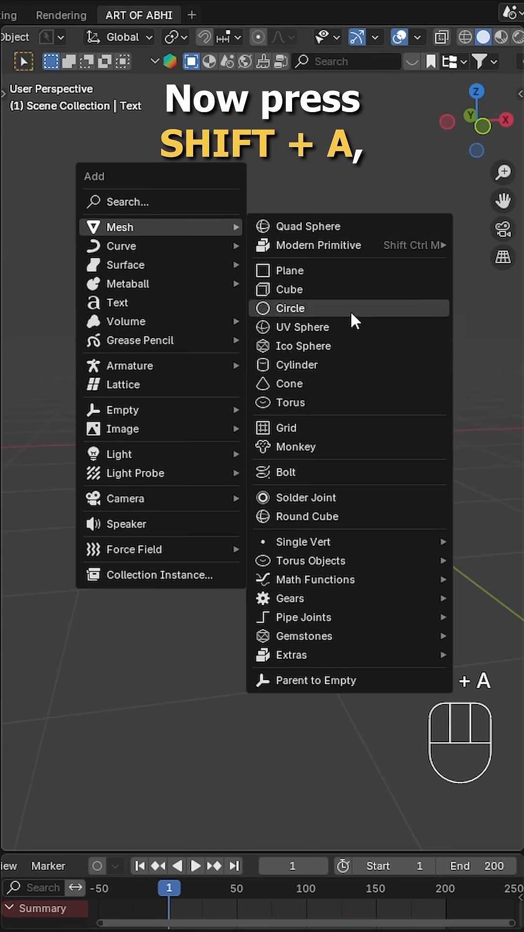
# Render particles as the Icosphere at scale 0.01, randomness 0.2, emitter hidden, gravity weight 0
pyautogui.click(302, 345)
pyautogui.write('JC')
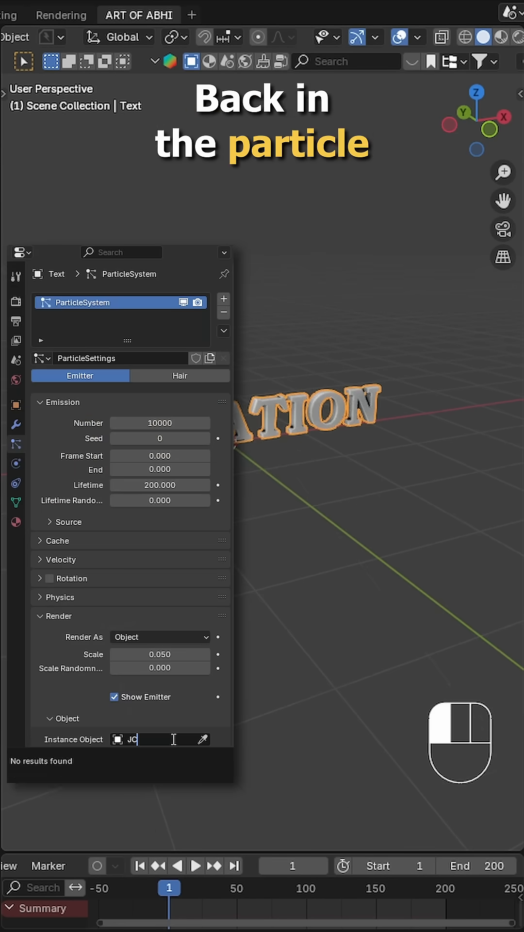
pyautogui.write('ICO')
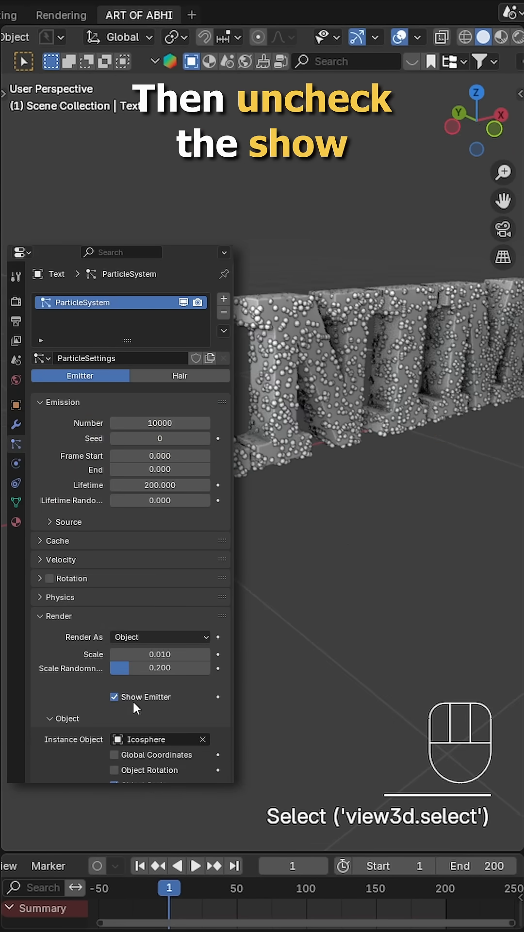
pyautogui.click(113, 697)
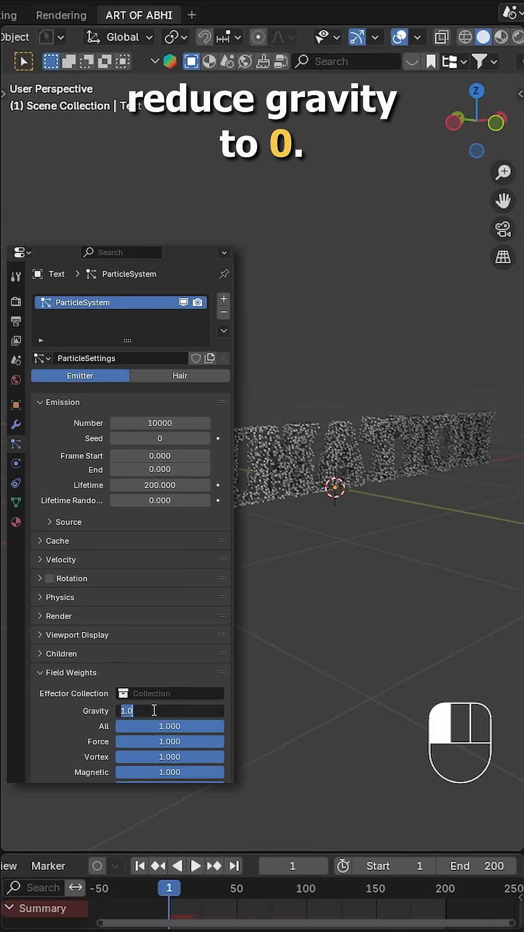
pyautogui.press('shift+a')
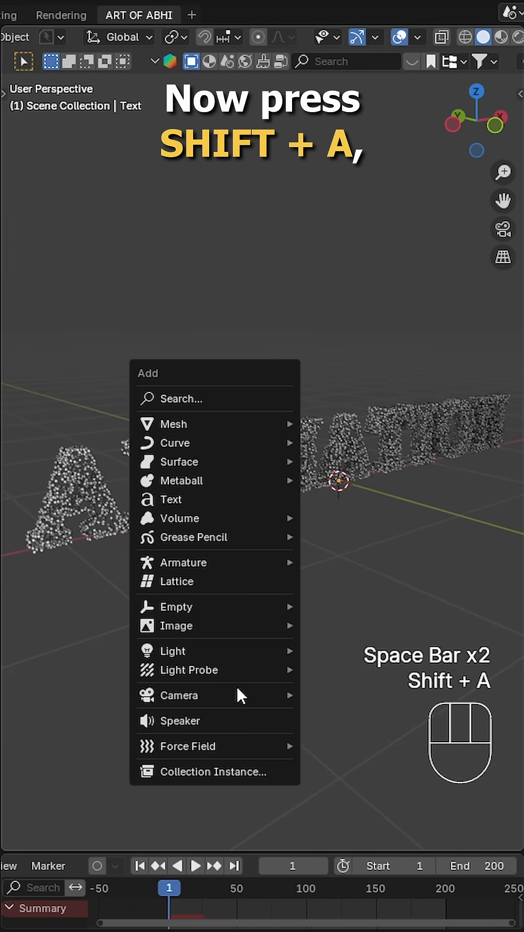
# Add a turbulence force field of strength 5 keyframed at frames 1 and 150
pyautogui.click(191, 746)
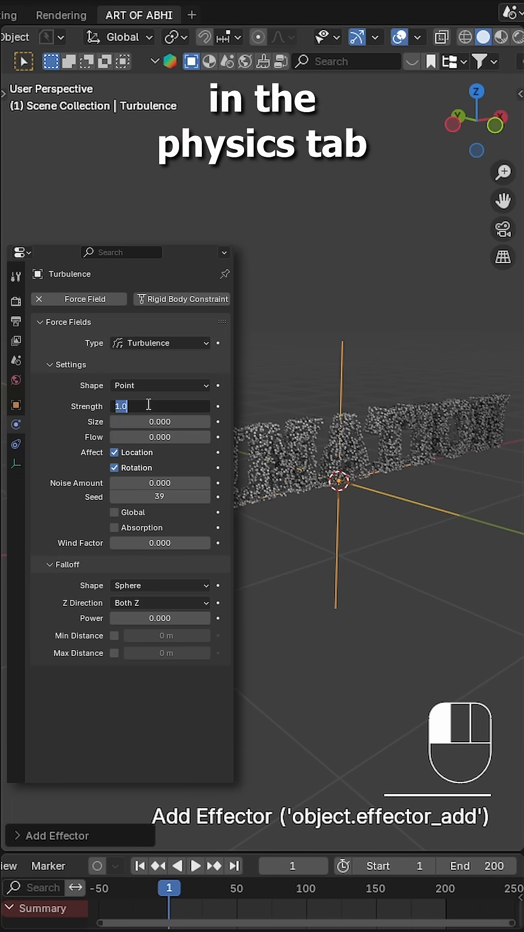
pyautogui.write('5.000')
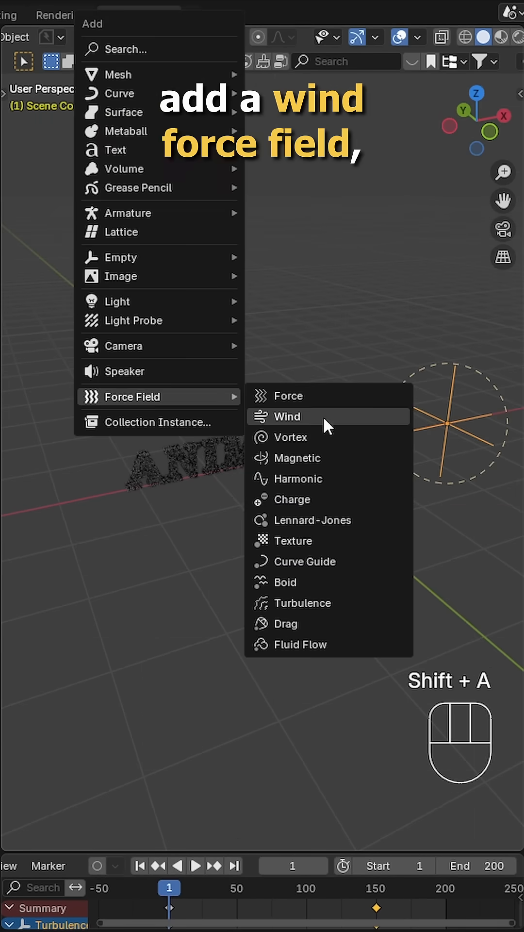
# Add a wind force field of strength 4 with tube falloff and maximum distance limits
pyautogui.click(287, 417)
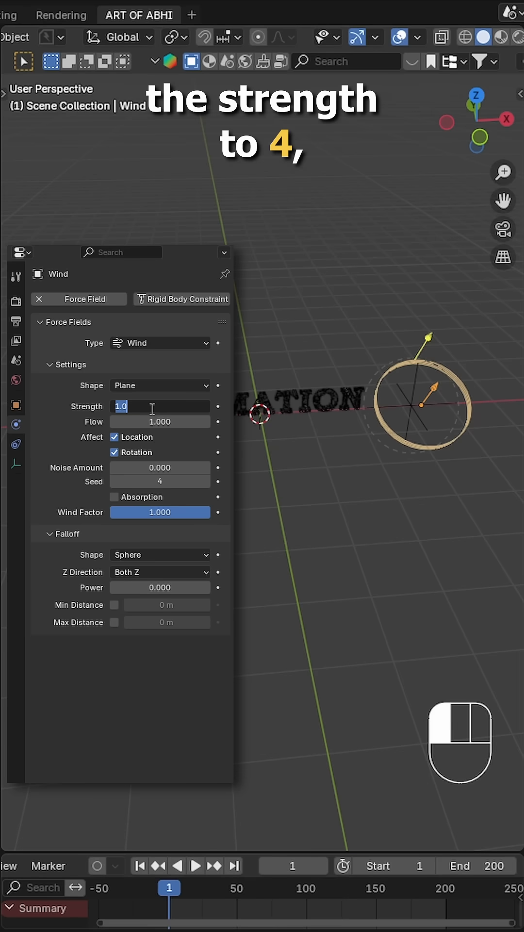
pyautogui.write('4')
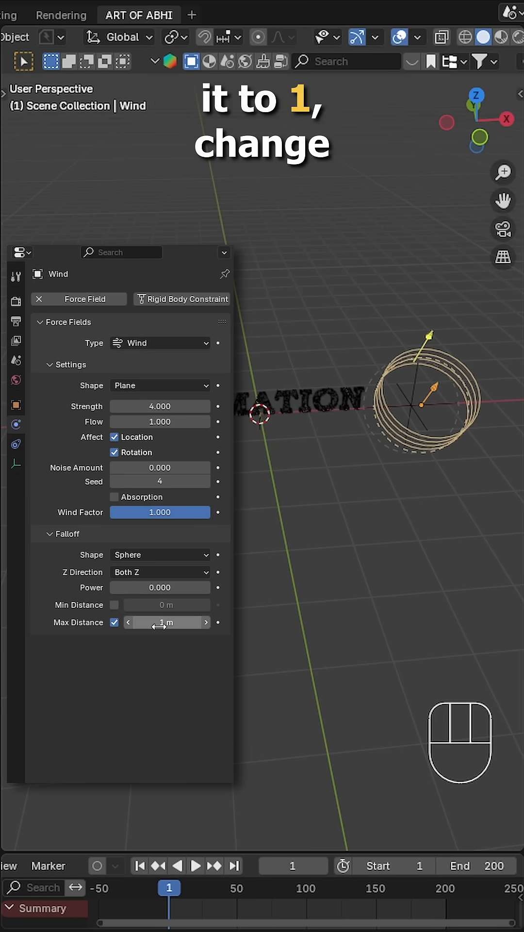
pyautogui.click(159, 555)
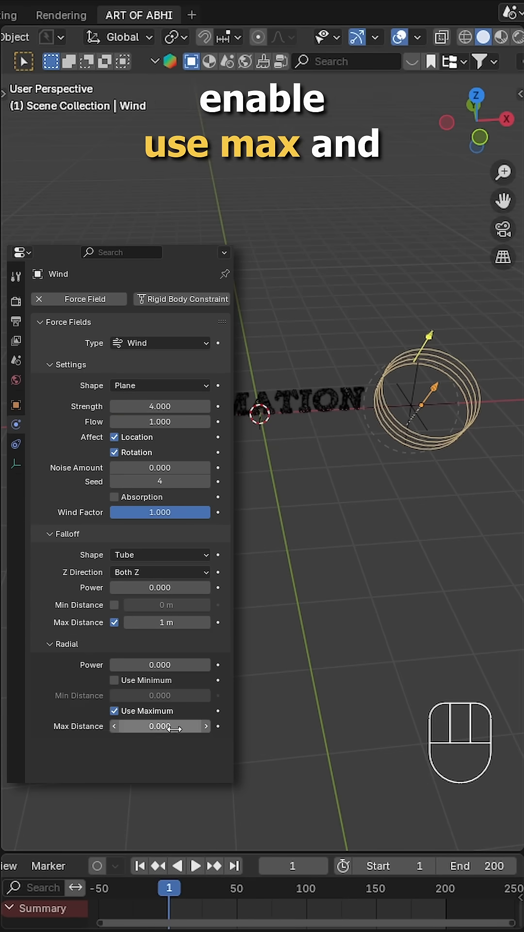
# Play the animation to watch the letters blow away, then stop
pyautogui.press('space')
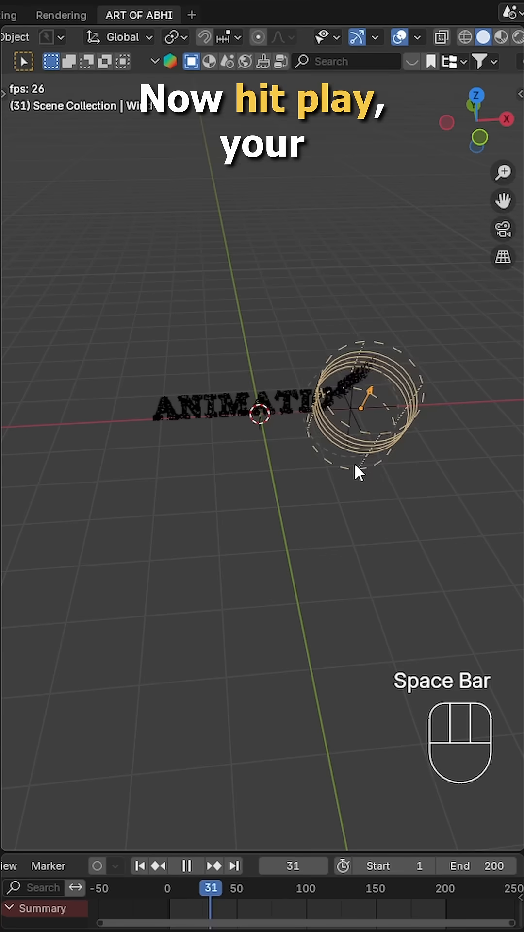
pyautogui.press('space')
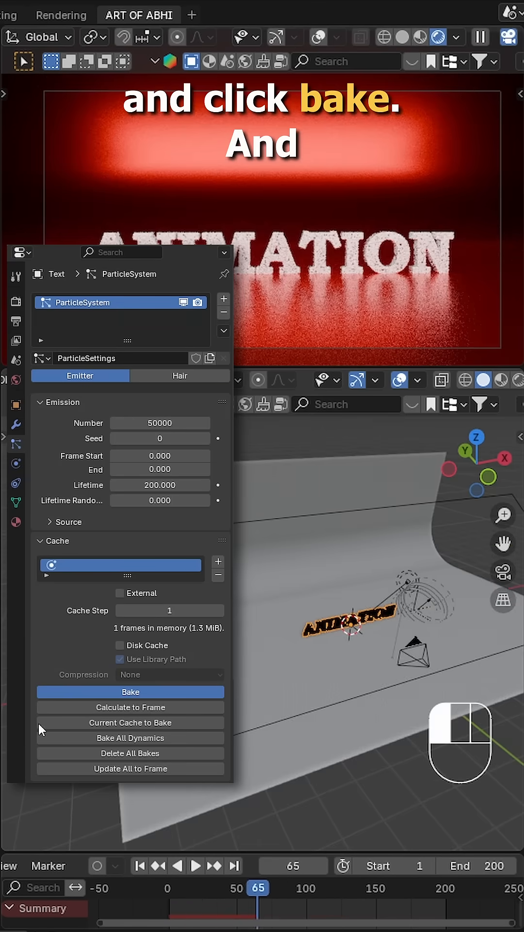
# Bake the 50000-particle simulation and give the backdrop plane a red material
pyautogui.click(131, 691)
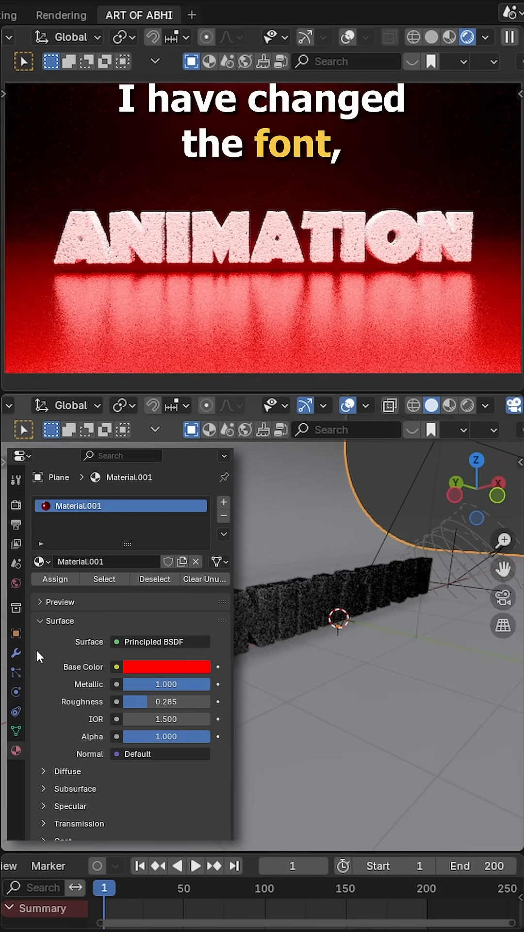